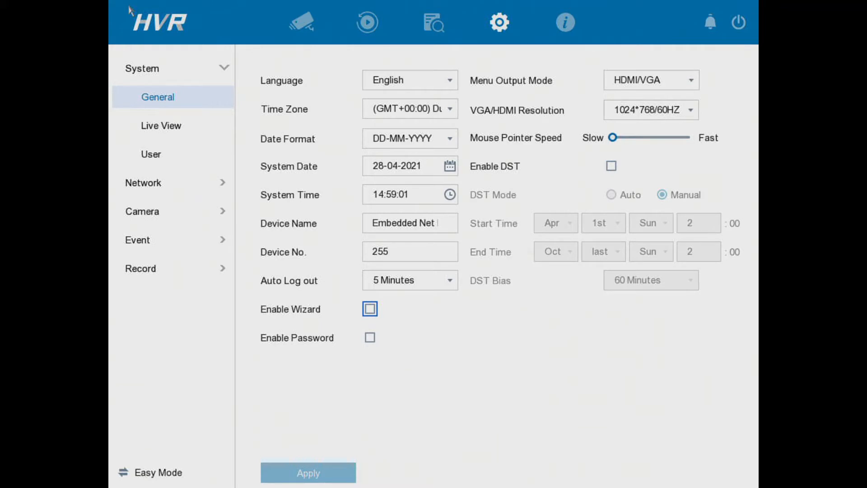
mouse_move(210, 6)
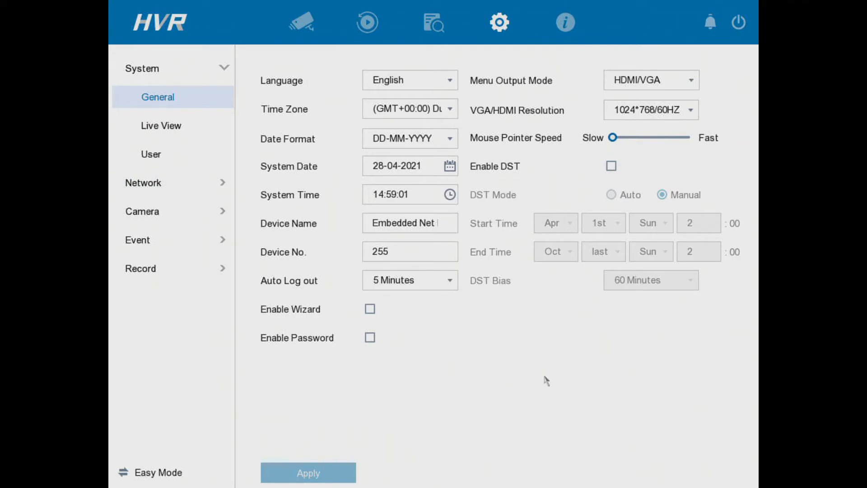
mouse_move(506, 43)
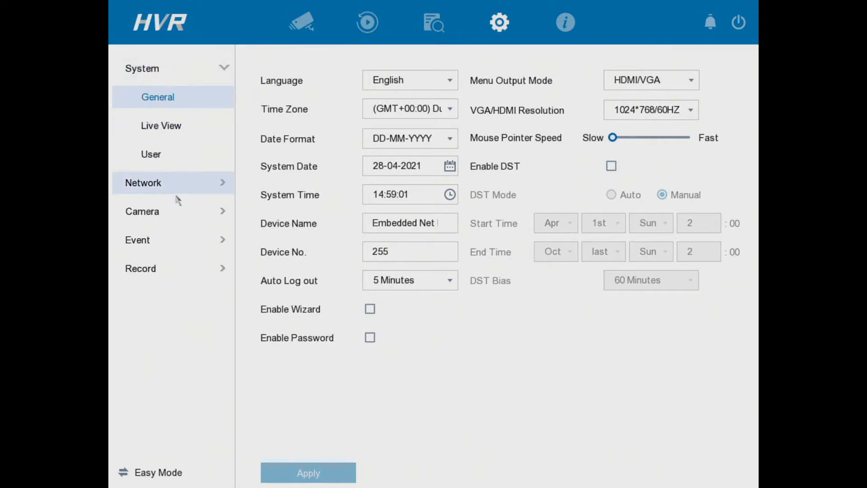
Show the Network > Platform Access settings with HiLookVision enabled and Online status
click(143, 183)
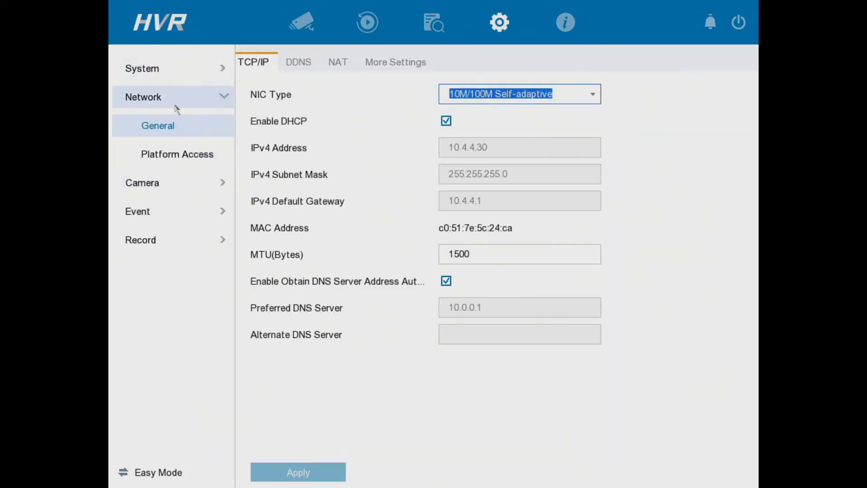
click(177, 154)
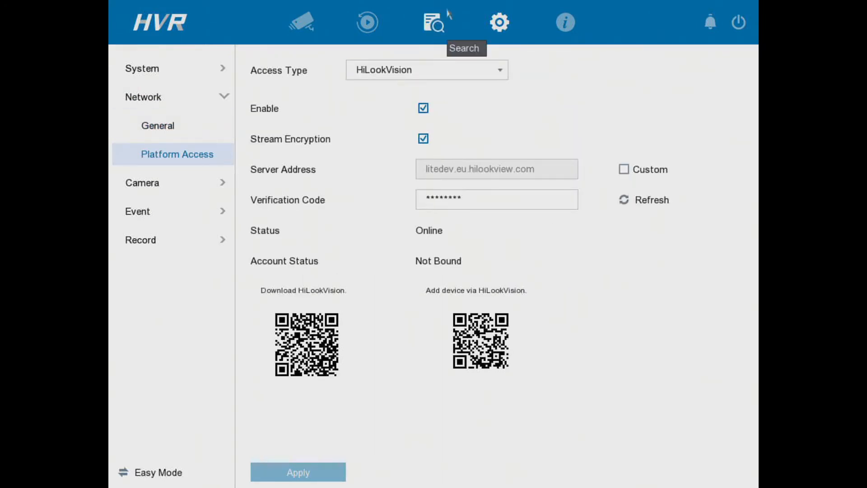
mouse_move(666, 3)
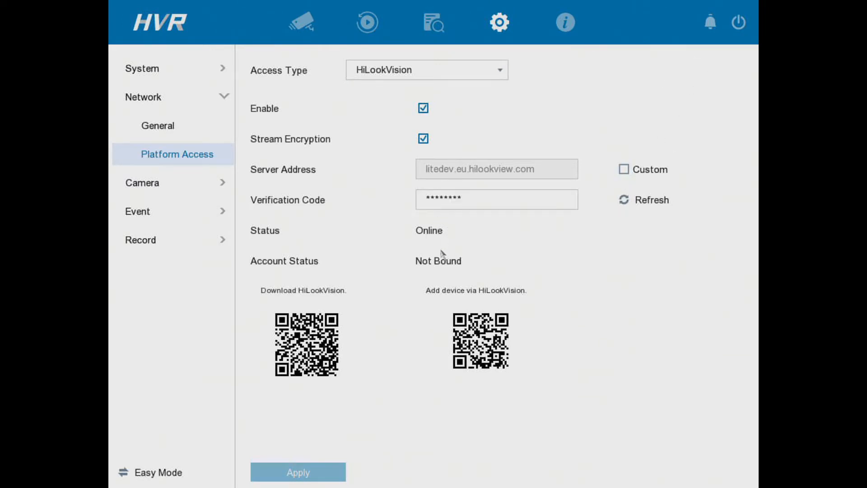
mouse_move(428, 246)
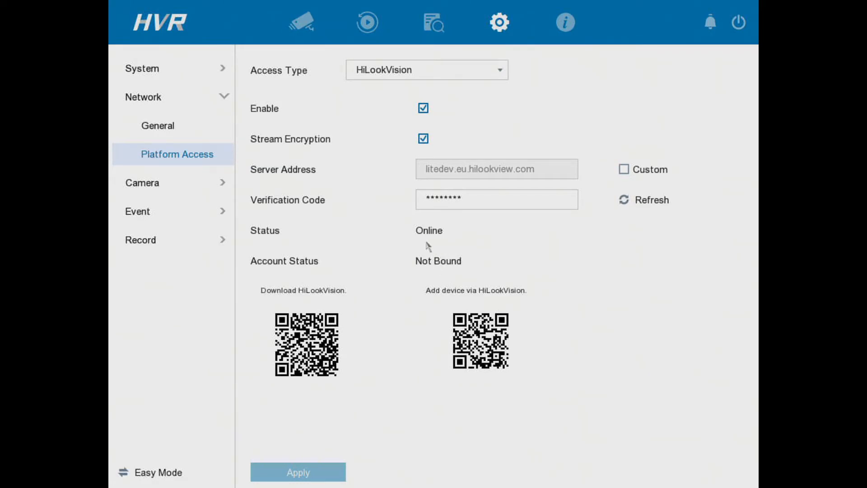
mouse_move(425, 253)
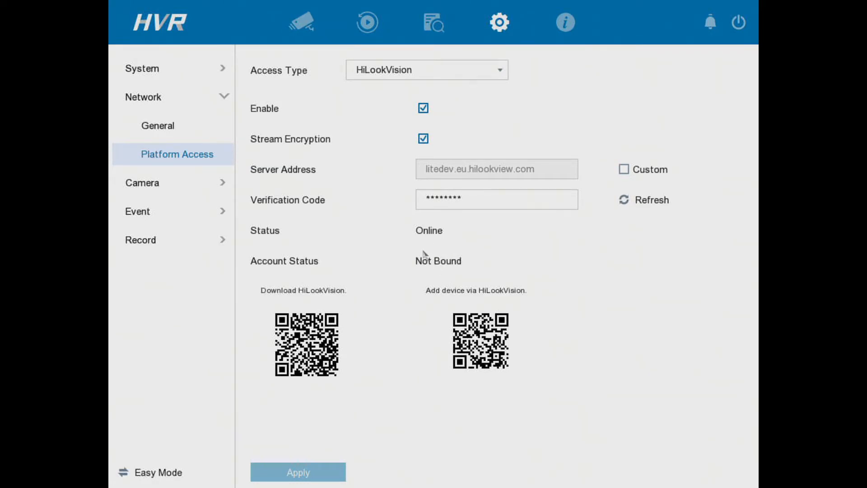
mouse_move(426, 243)
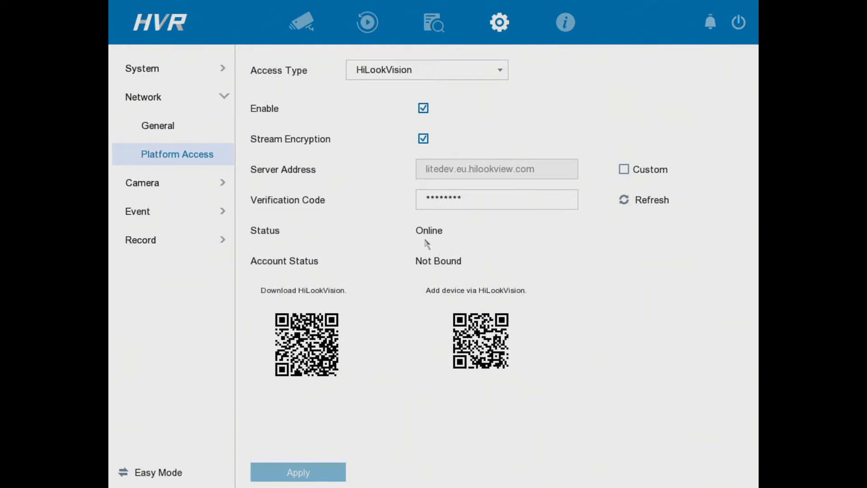
mouse_move(444, 237)
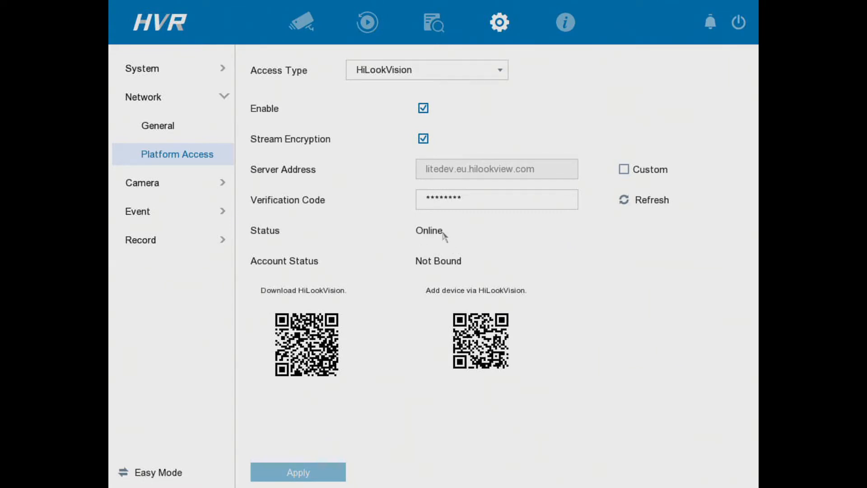
mouse_move(453, 240)
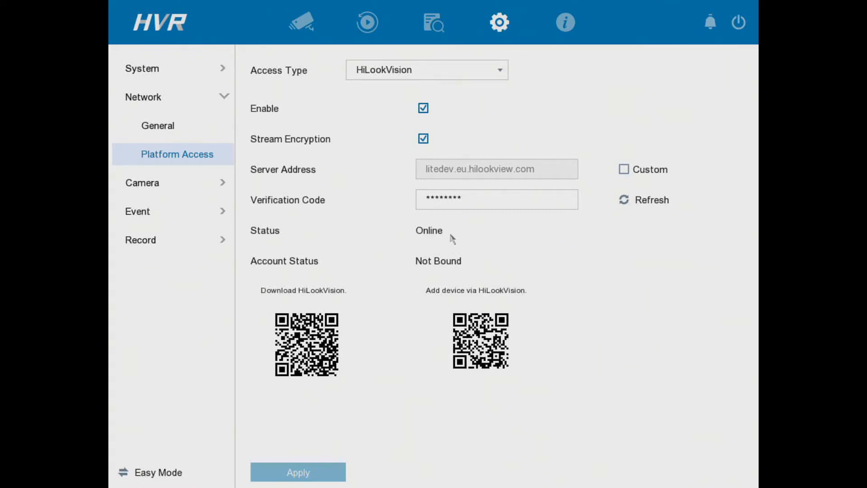
mouse_move(462, 255)
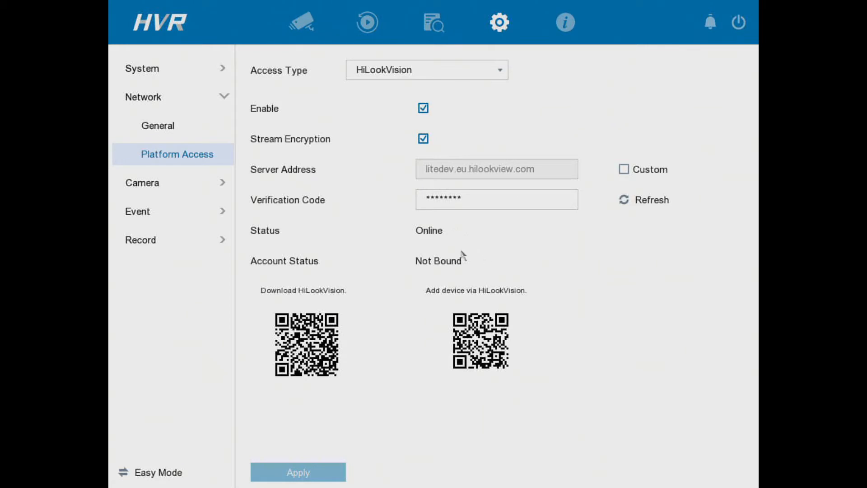
mouse_move(443, 242)
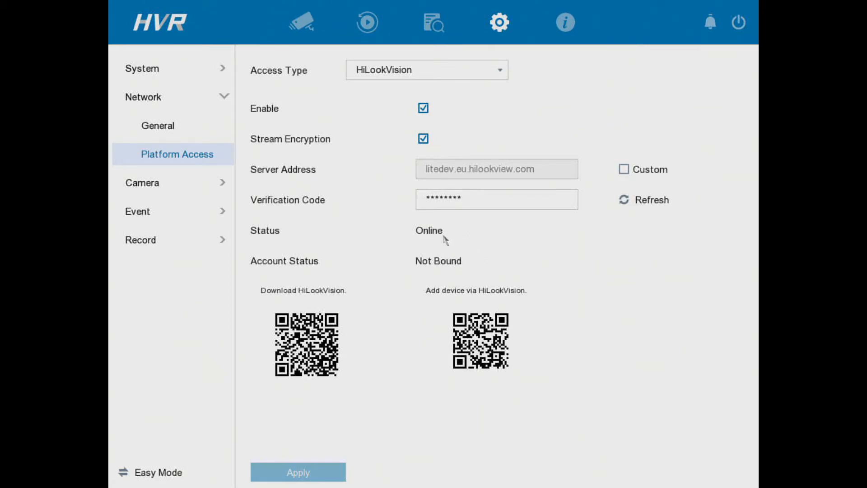
mouse_move(435, 241)
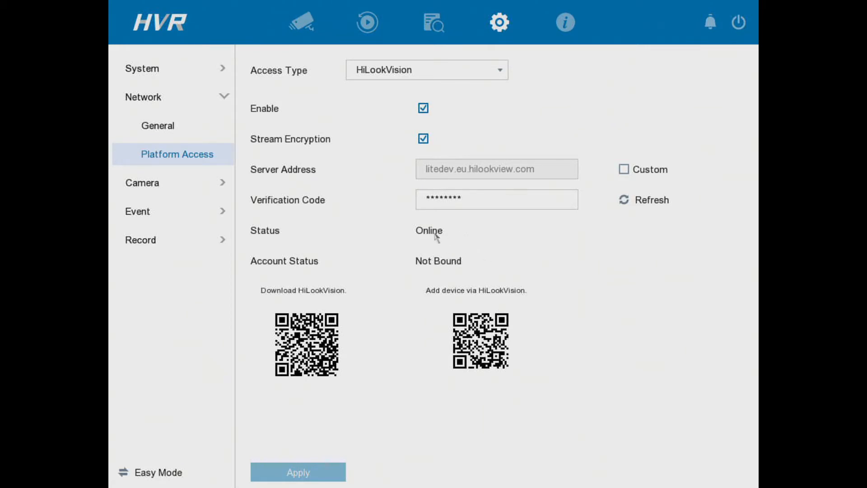
mouse_move(445, 239)
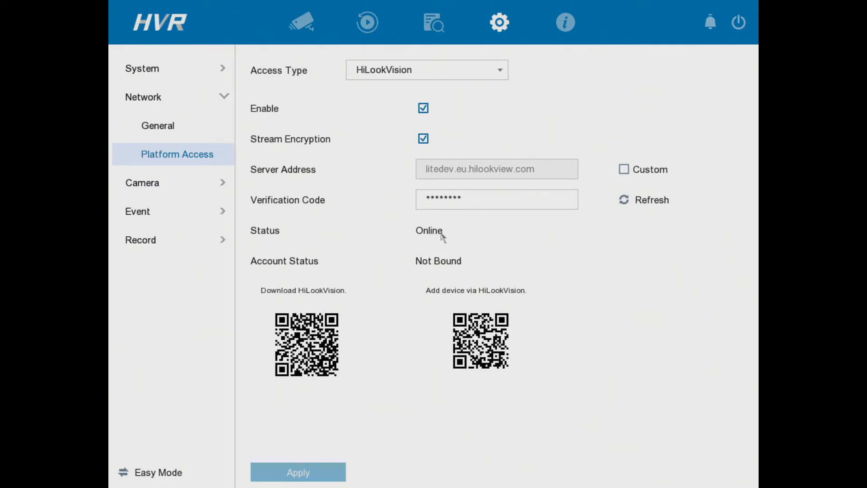
mouse_move(449, 235)
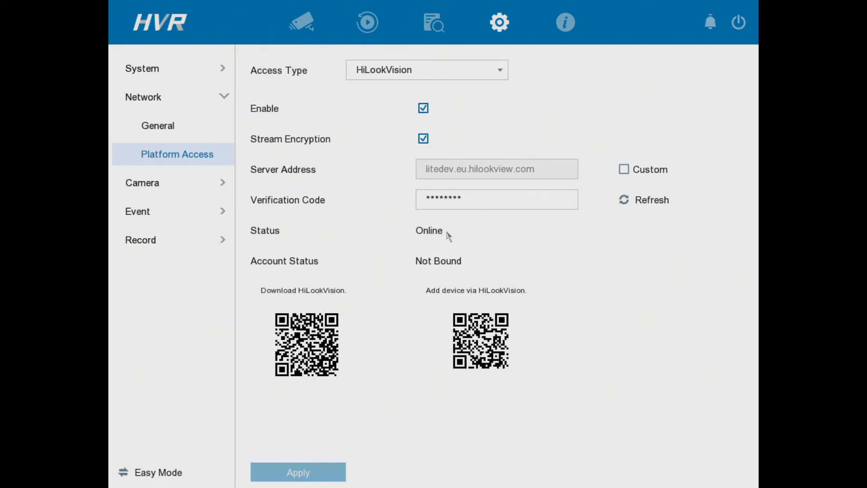
mouse_move(397, 7)
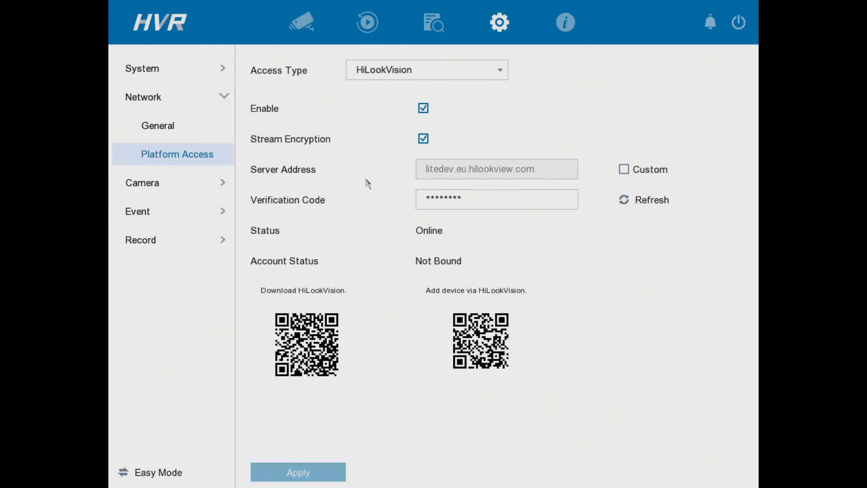
mouse_move(507, 283)
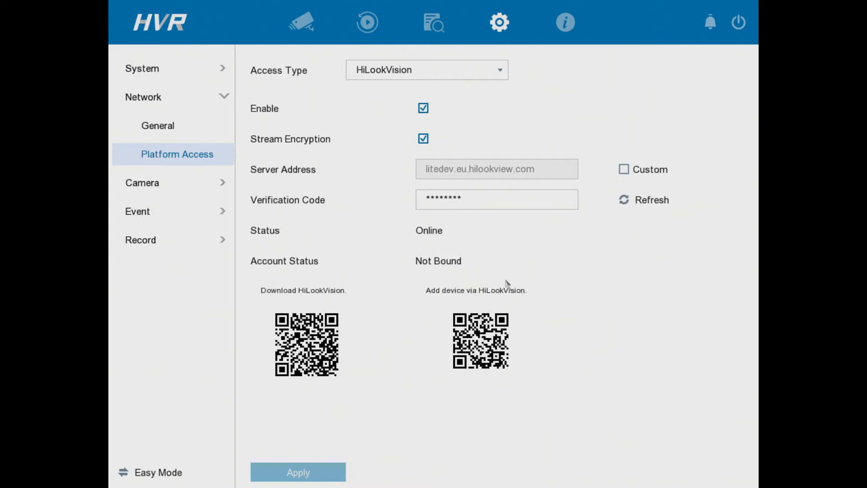
mouse_move(456, 246)
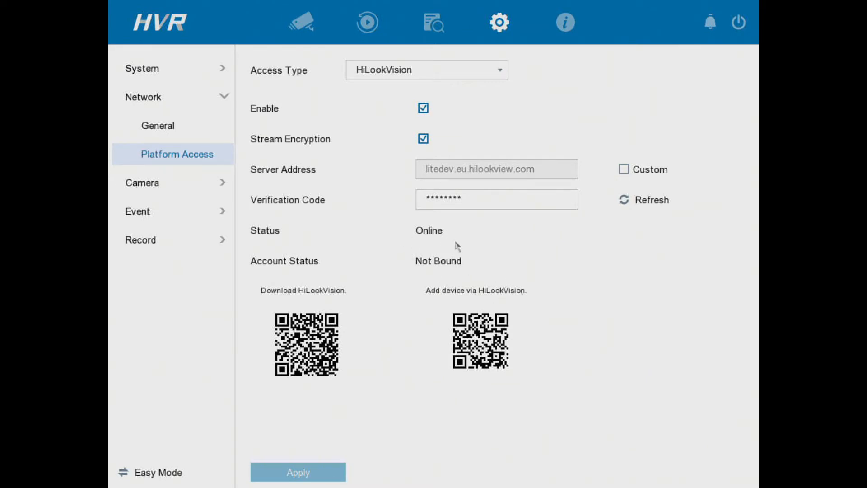
Reveal the platform verification code in plain text via the eye icon
click(496, 198)
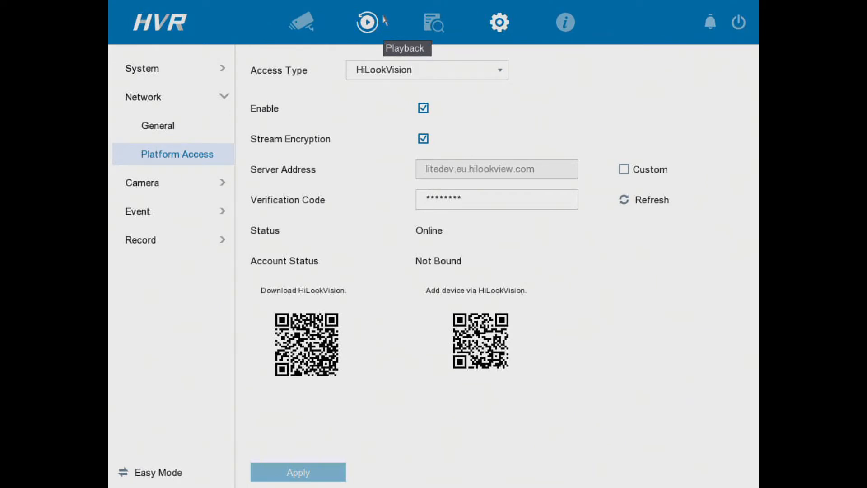
click(497, 199)
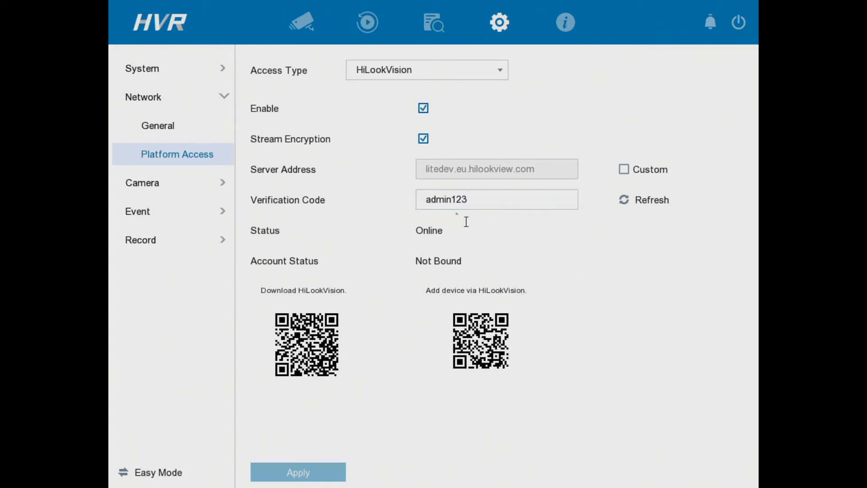
mouse_move(486, 256)
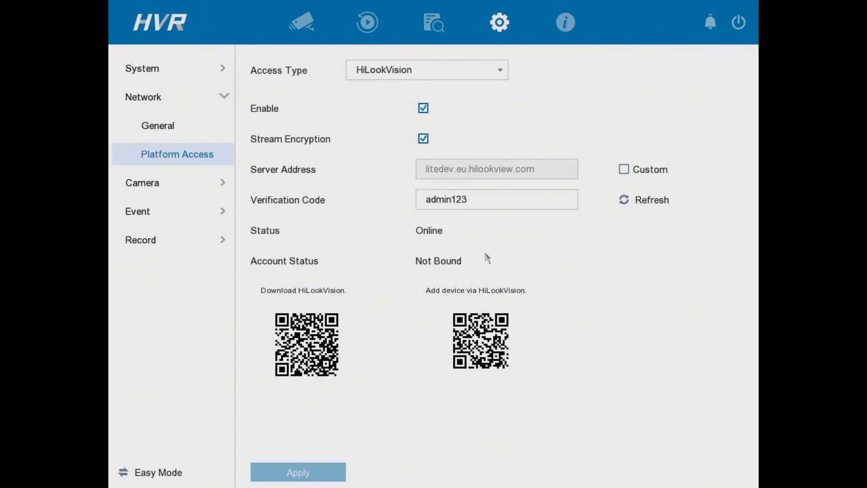
mouse_move(474, 276)
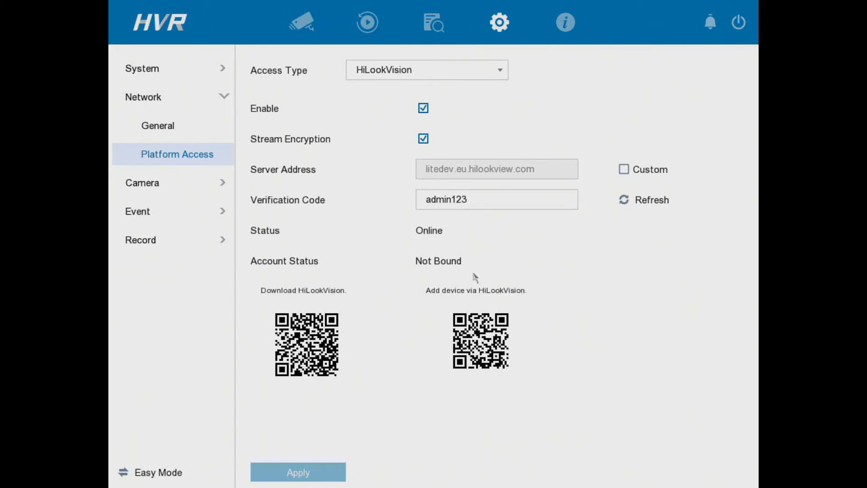
mouse_move(492, 222)
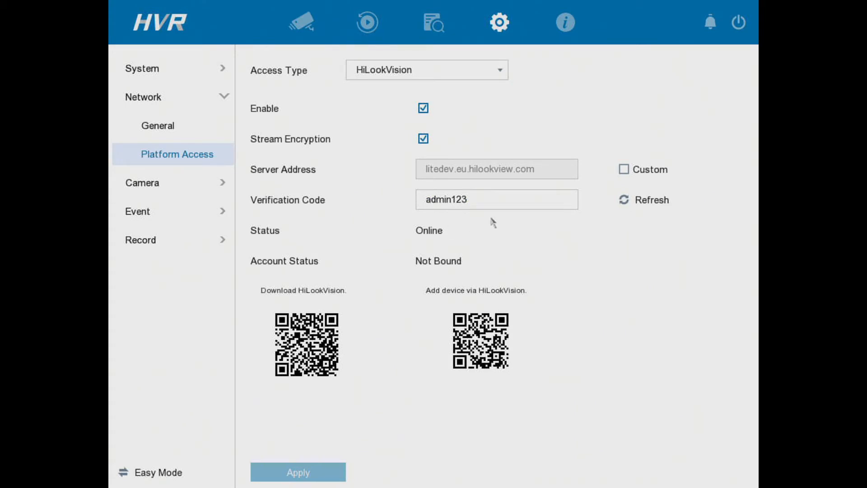
click(496, 199)
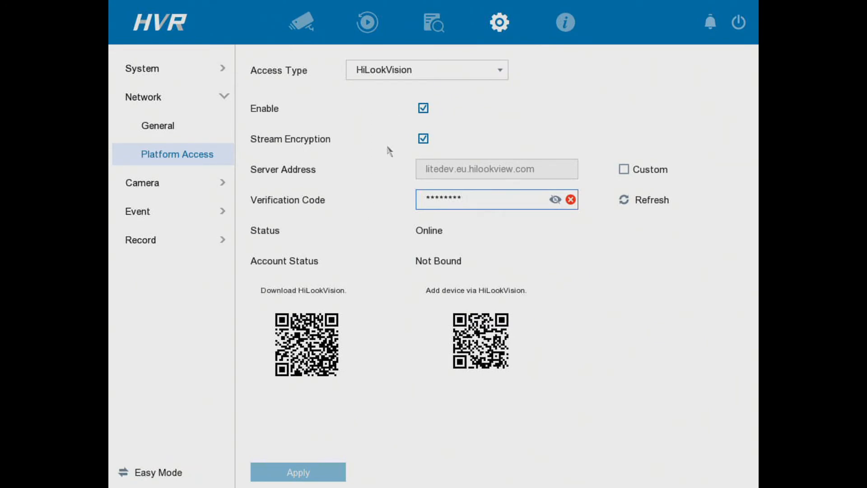
mouse_move(353, 292)
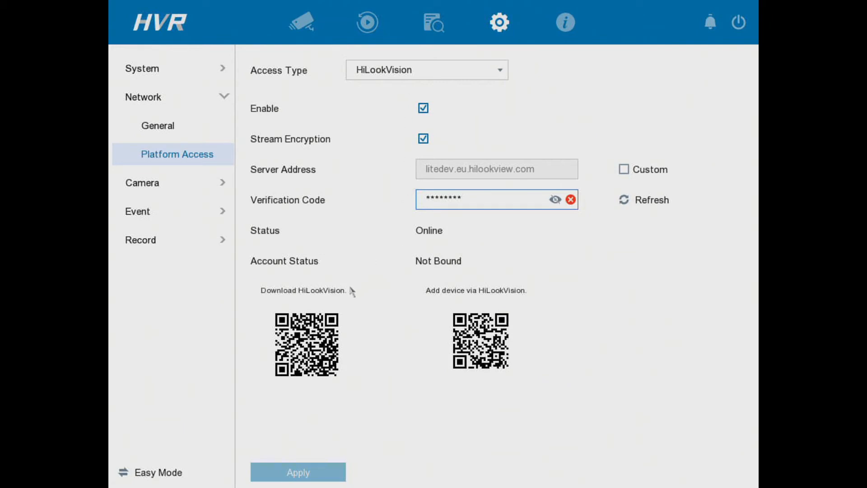
mouse_move(307, 390)
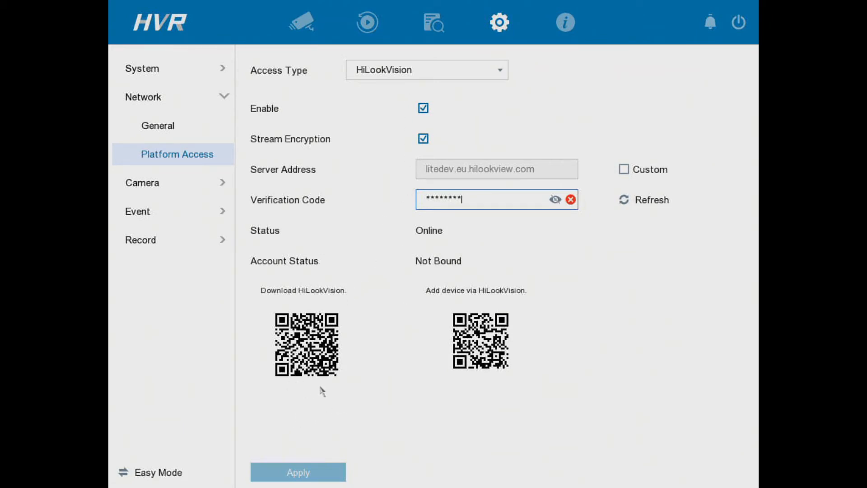
mouse_move(311, 393)
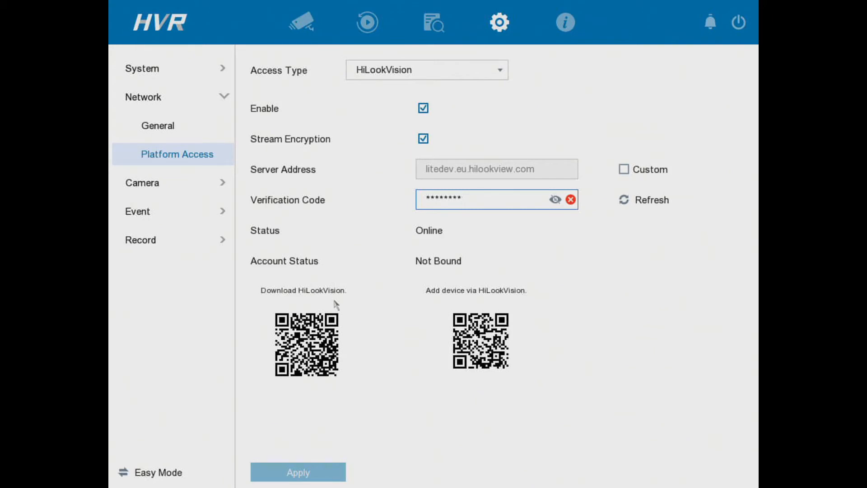
mouse_move(329, 312)
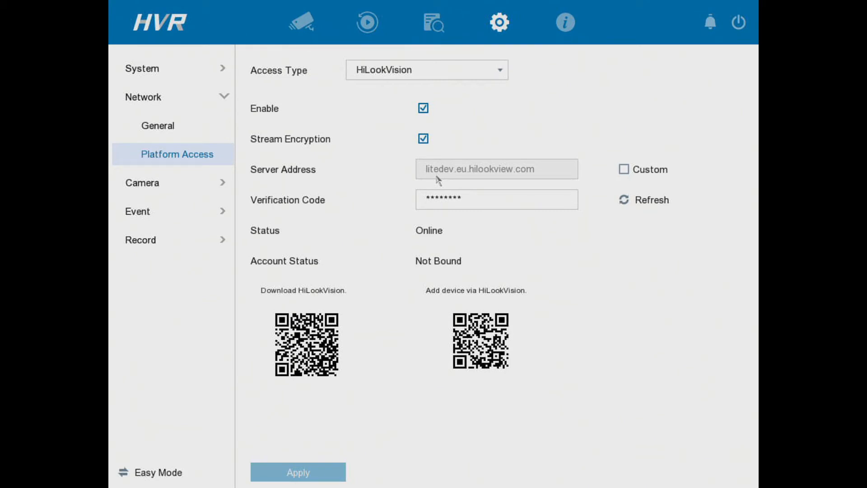
mouse_move(594, 100)
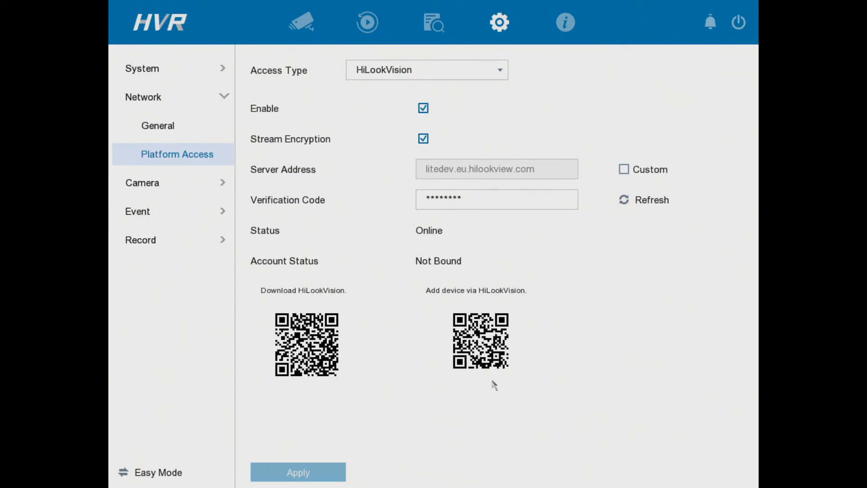
mouse_move(475, 387)
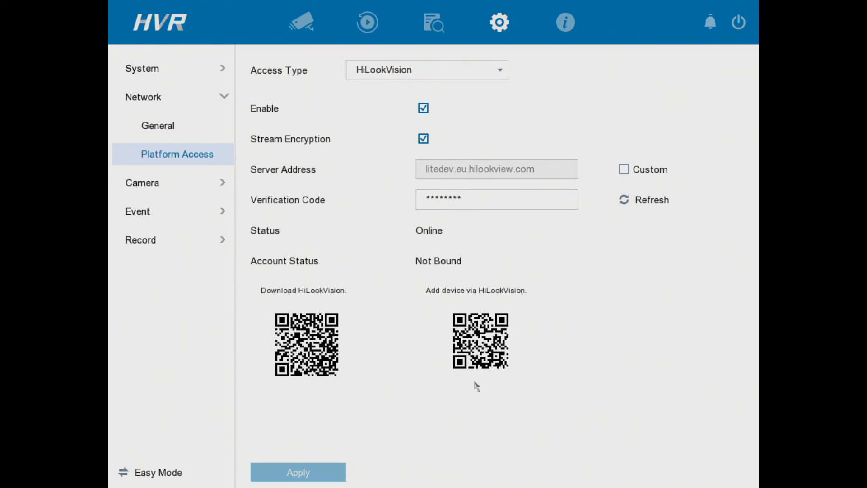
mouse_move(502, 396)
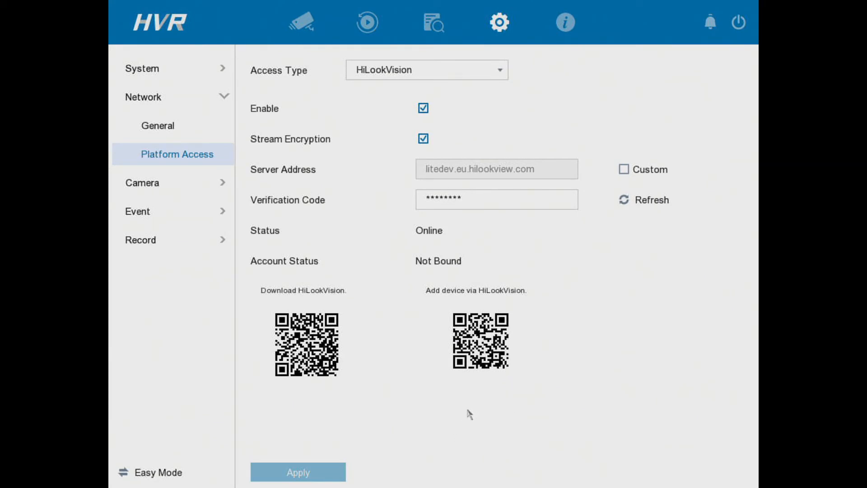
mouse_move(485, 428)
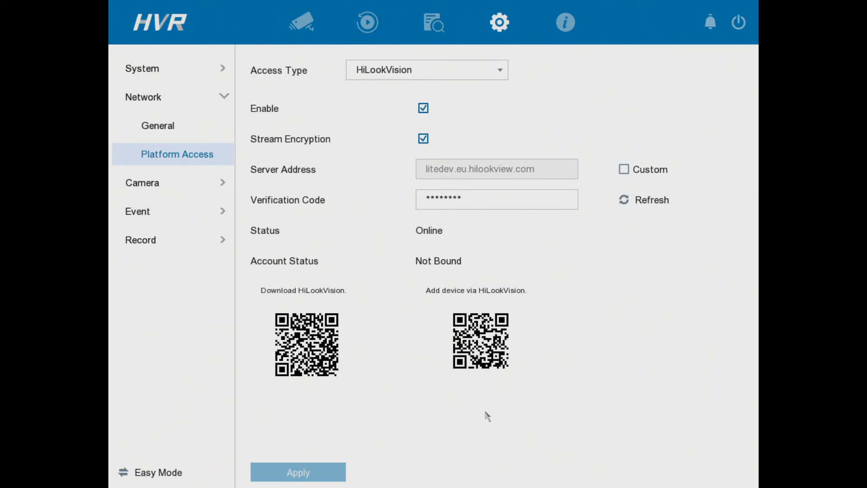
mouse_move(536, 121)
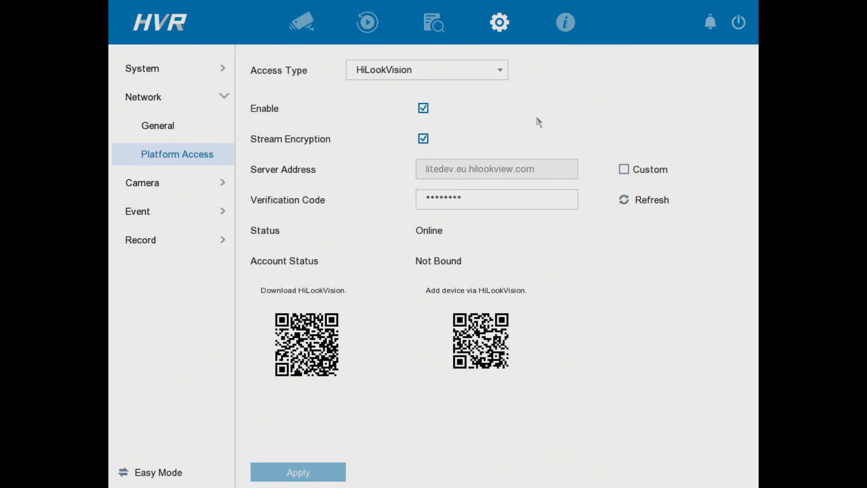
mouse_move(319, 305)
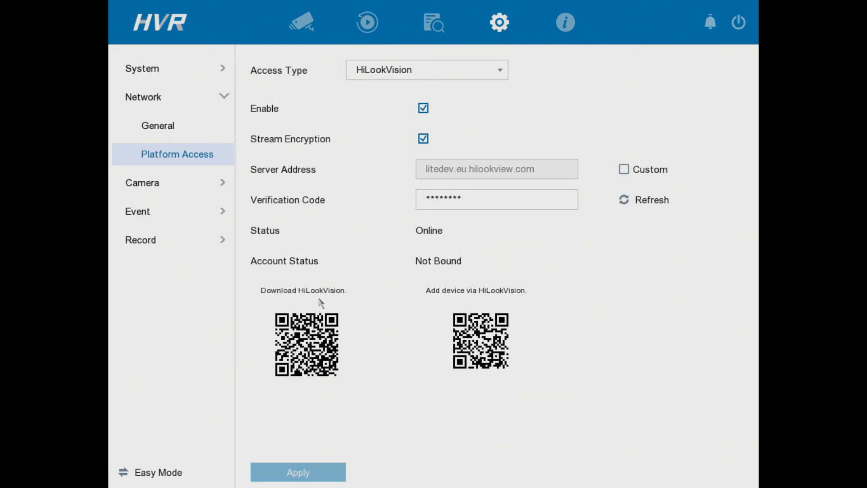
mouse_move(426, 275)
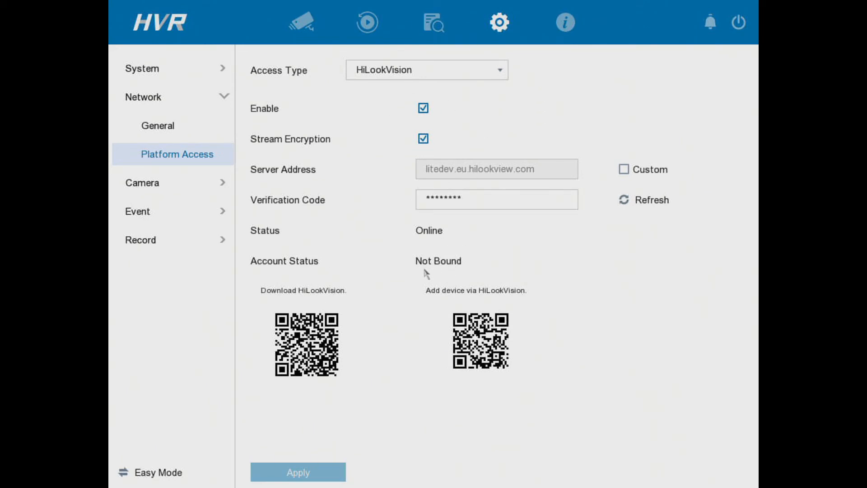
mouse_move(441, 272)
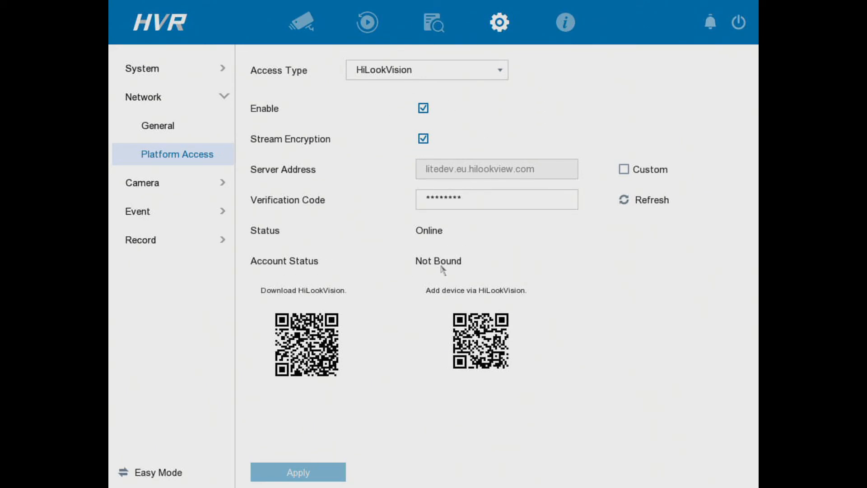
mouse_move(452, 284)
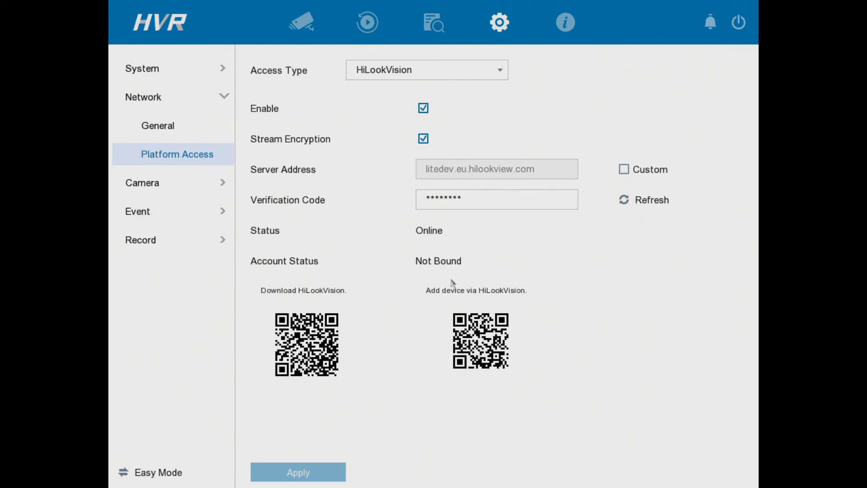
mouse_move(428, 293)
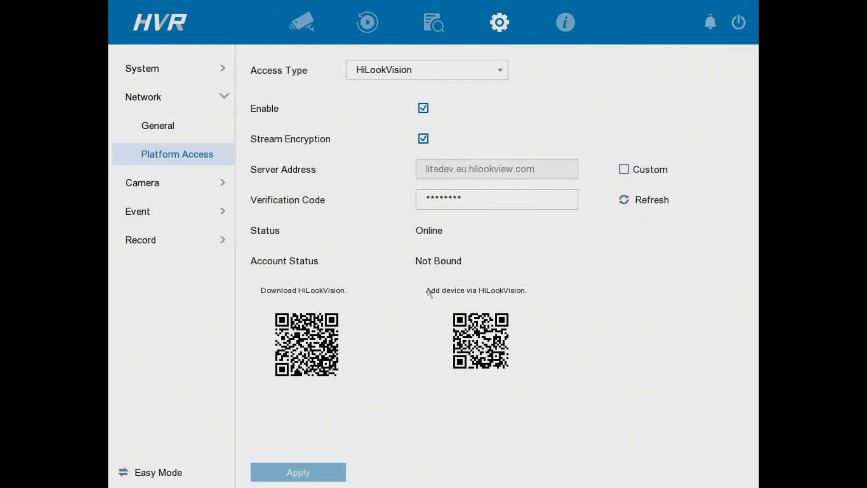
mouse_move(442, 343)
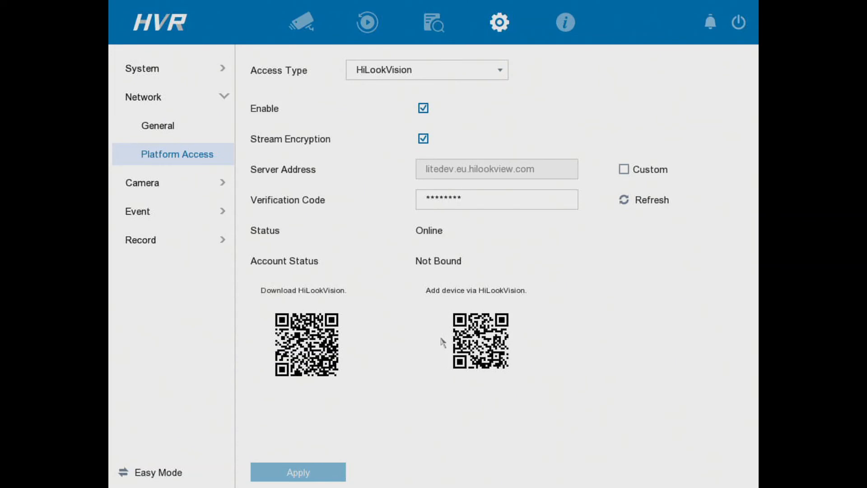
mouse_move(415, 304)
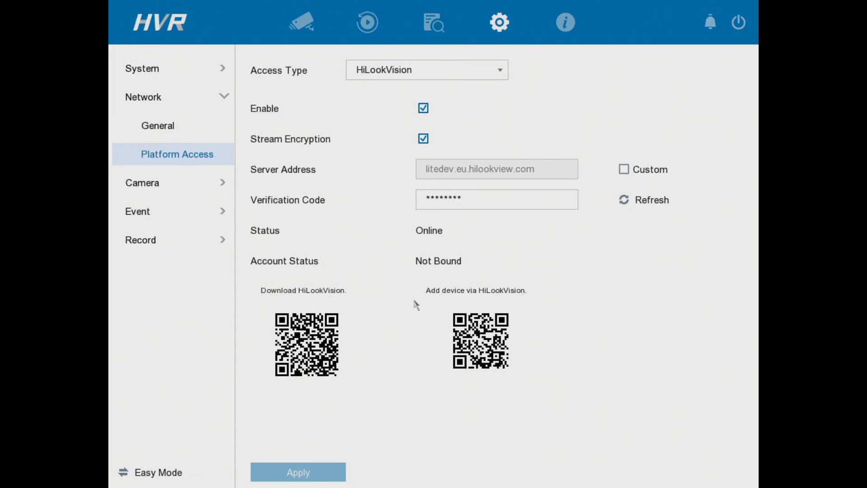
mouse_move(415, 275)
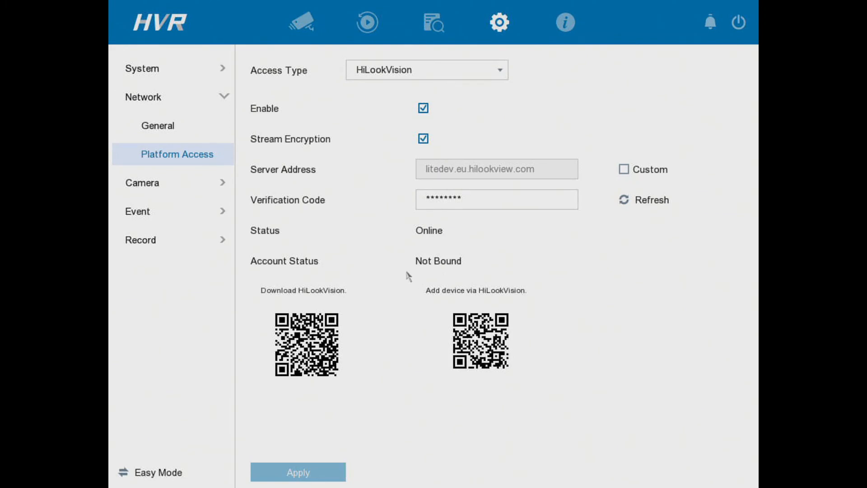
mouse_move(429, 283)
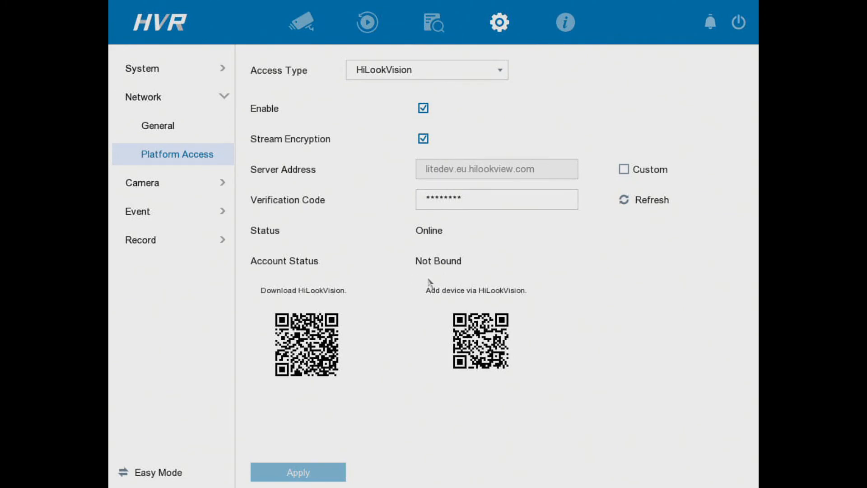
mouse_move(521, 67)
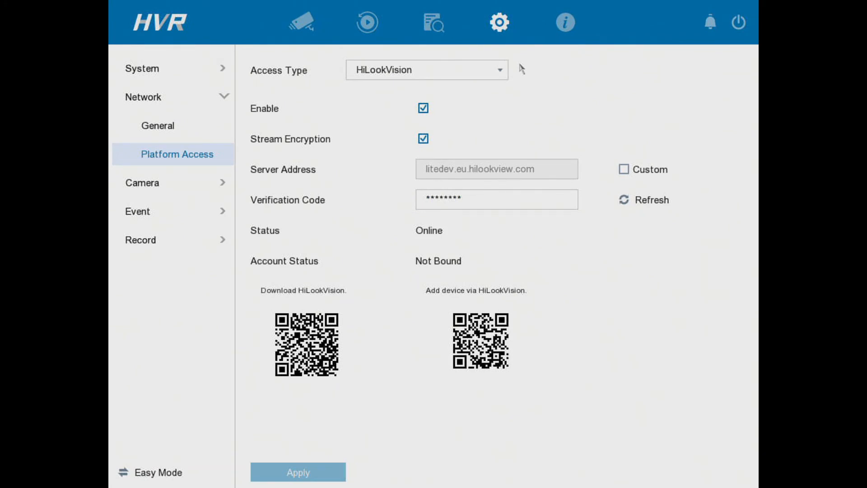
mouse_move(514, 320)
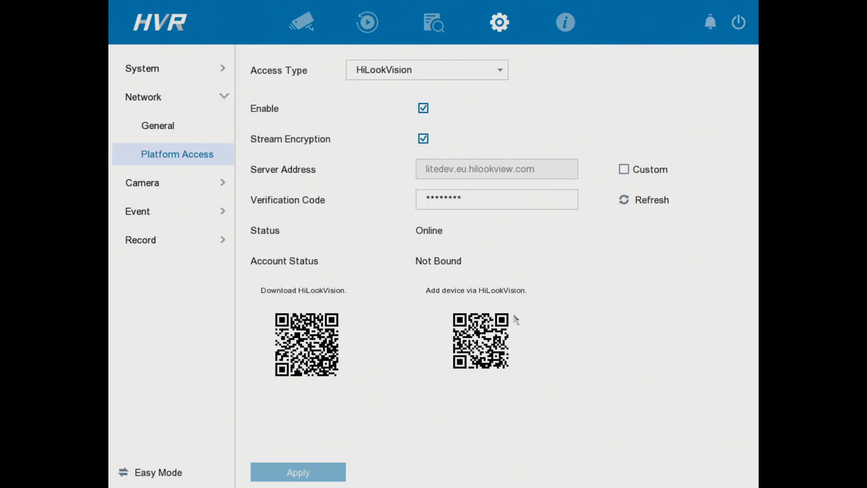
mouse_move(507, 386)
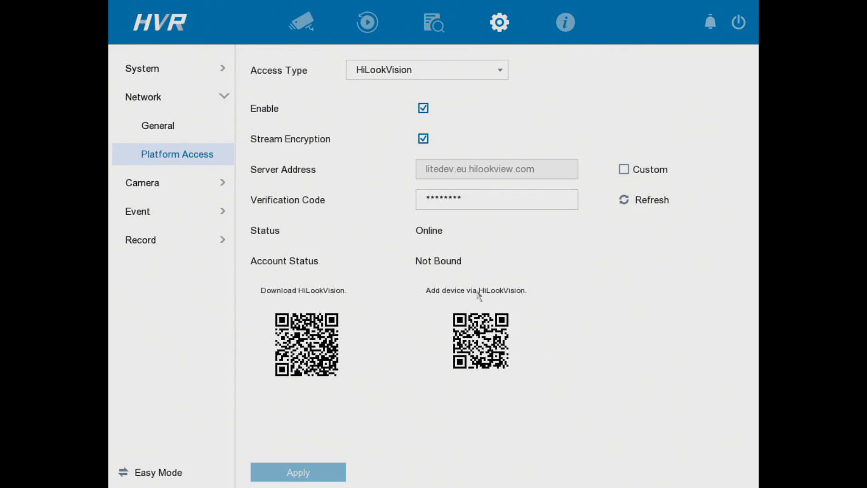
mouse_move(480, 179)
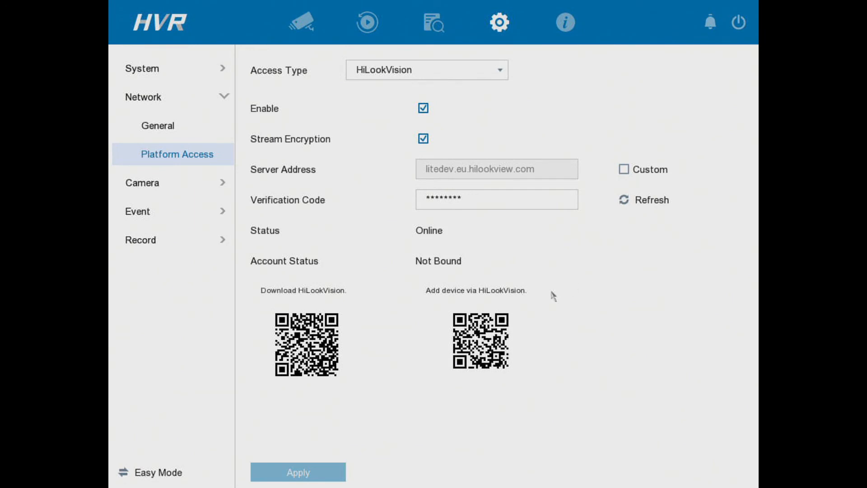
mouse_move(568, 256)
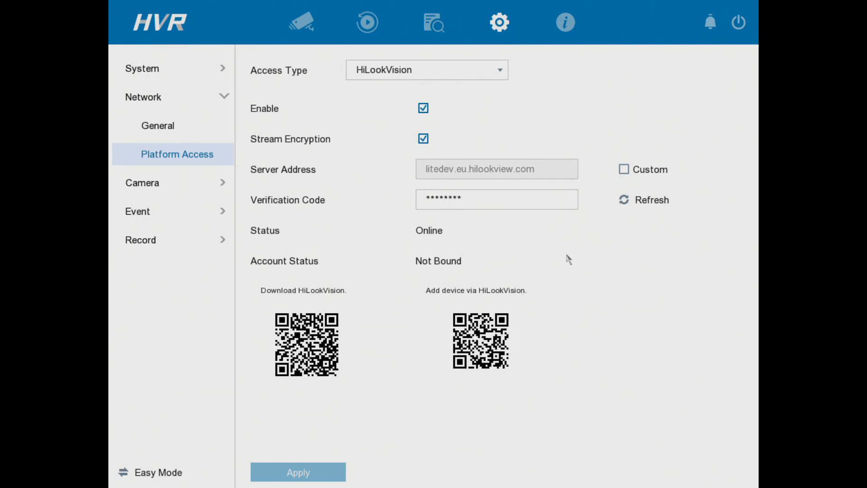
mouse_move(539, 288)
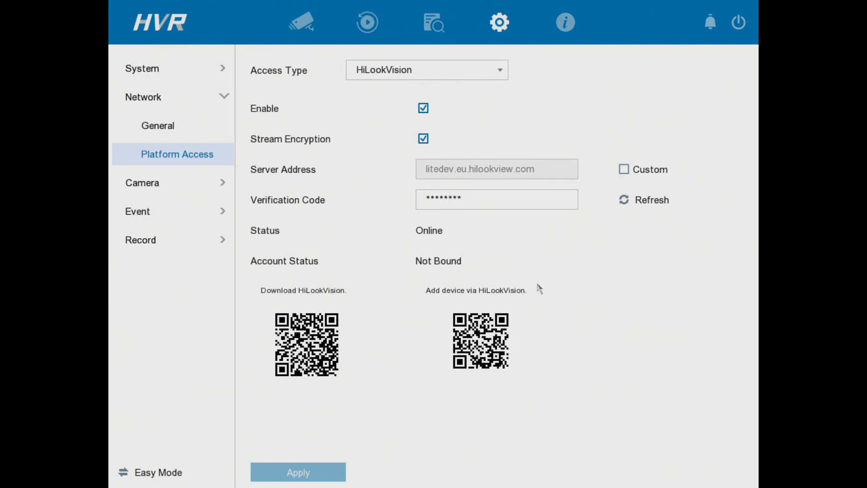
mouse_move(541, 354)
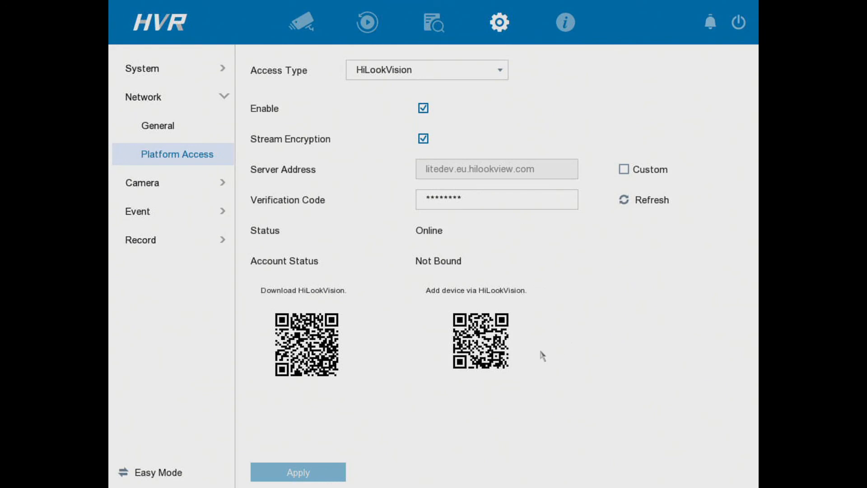
mouse_move(555, 353)
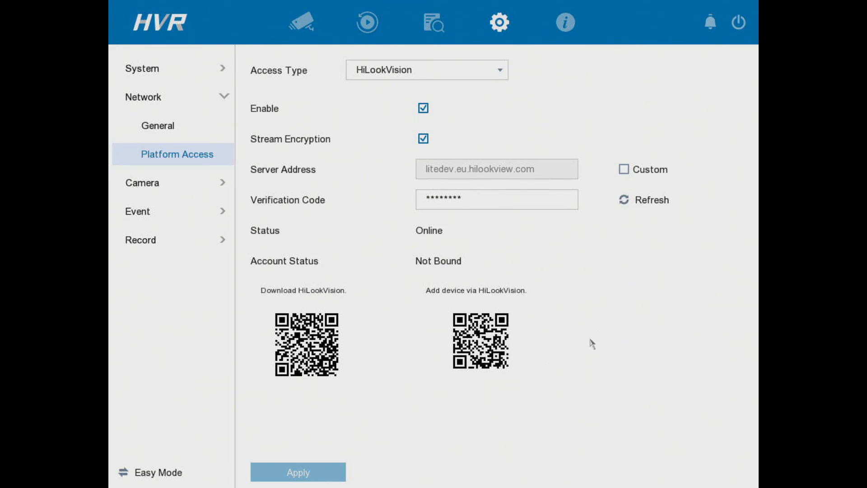
mouse_move(641, 213)
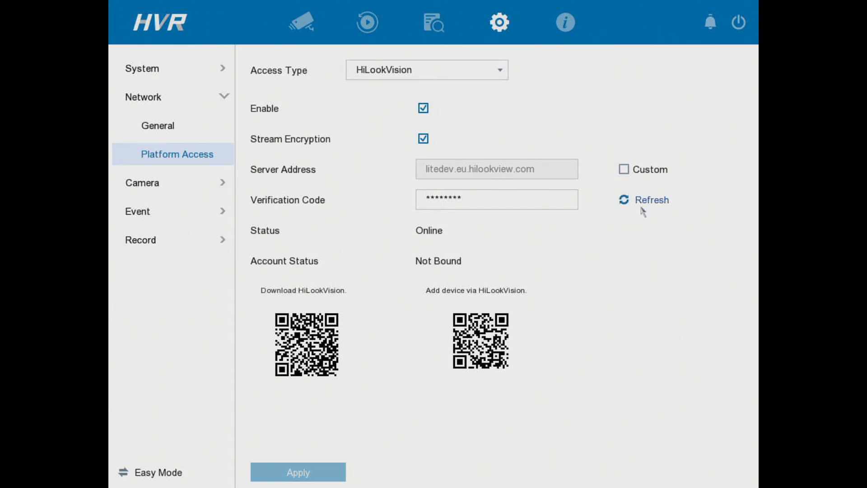